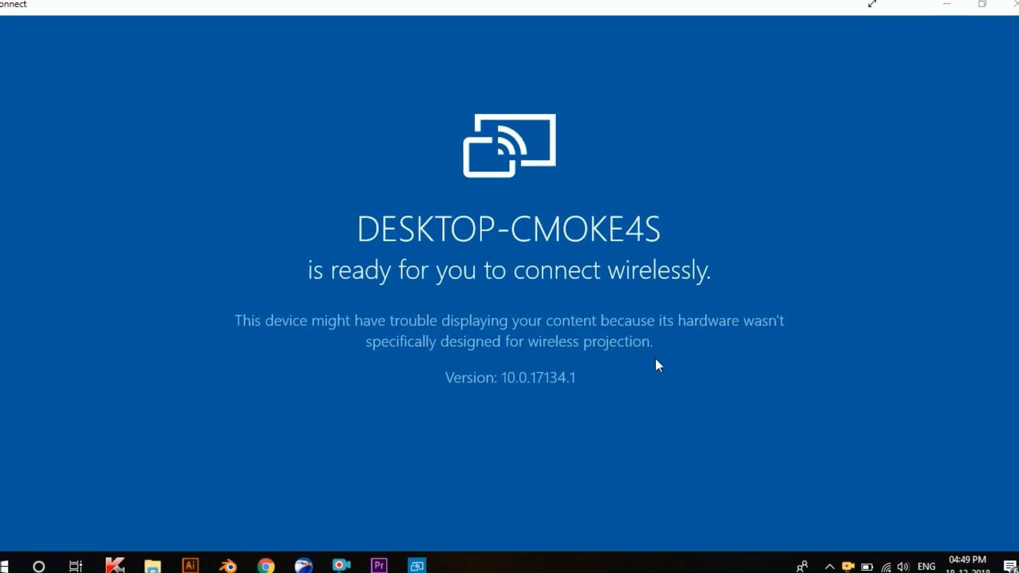
- Run dxdiag, save all system information as DxDiag.txt on the Desktop, then exit
left_click(872, 5)
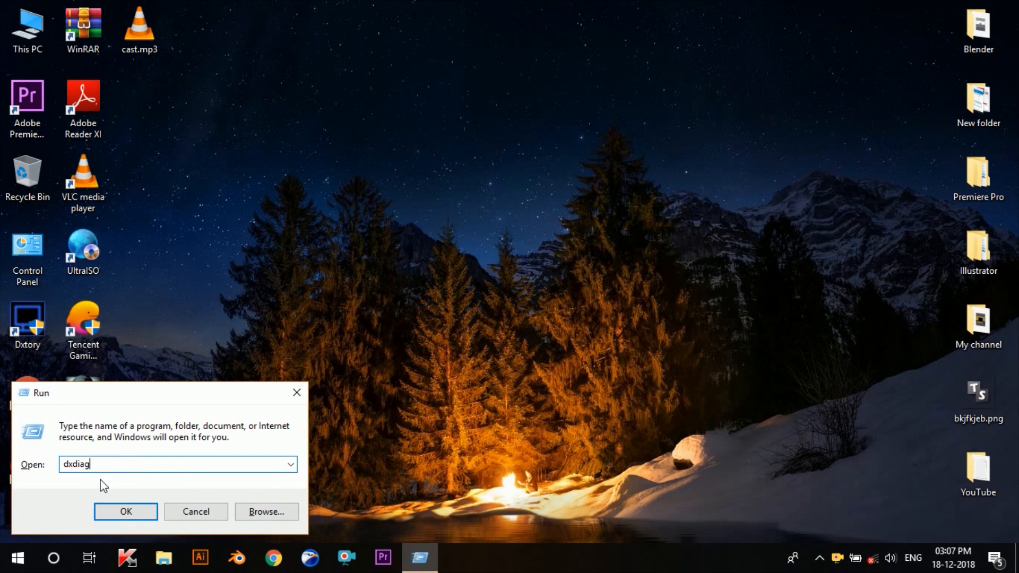
left_click(125, 511)
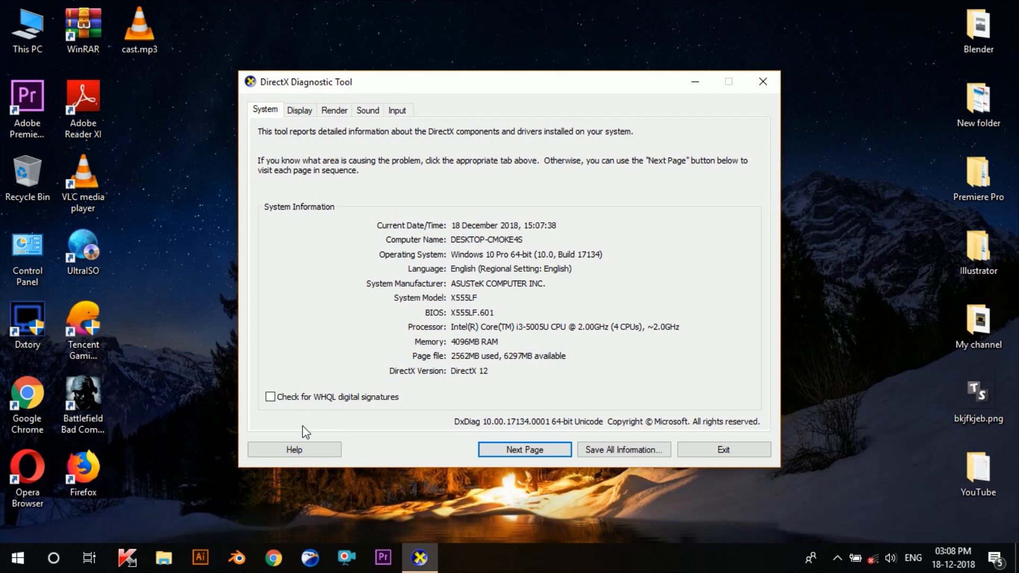
mouse_move(381, 446)
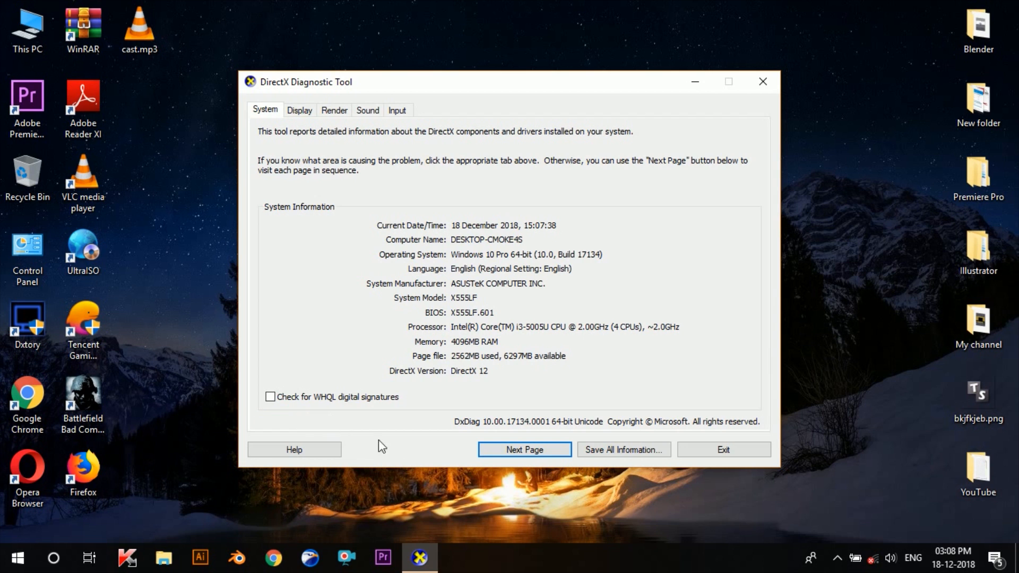
left_click(623, 450)
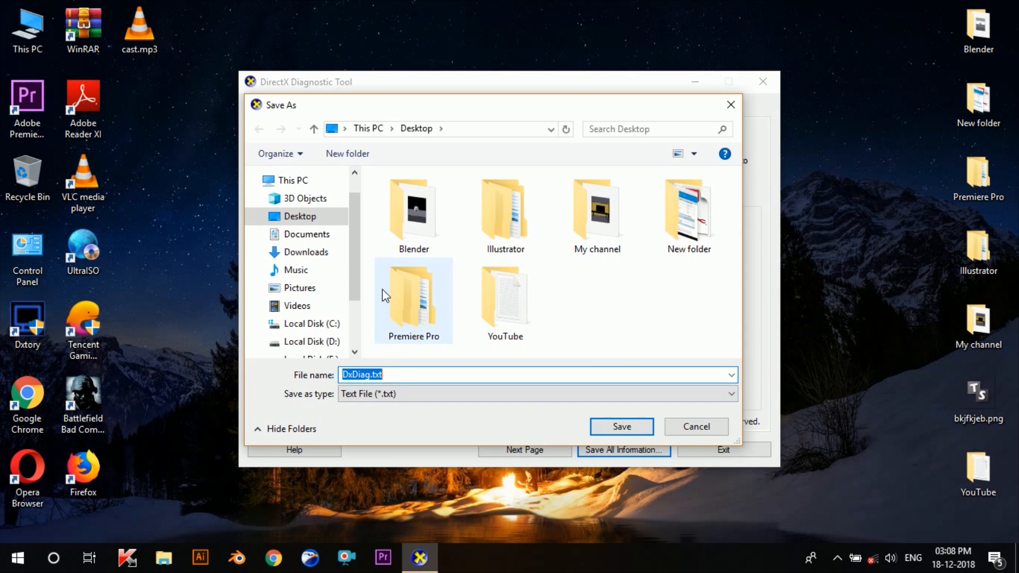
left_click(621, 426)
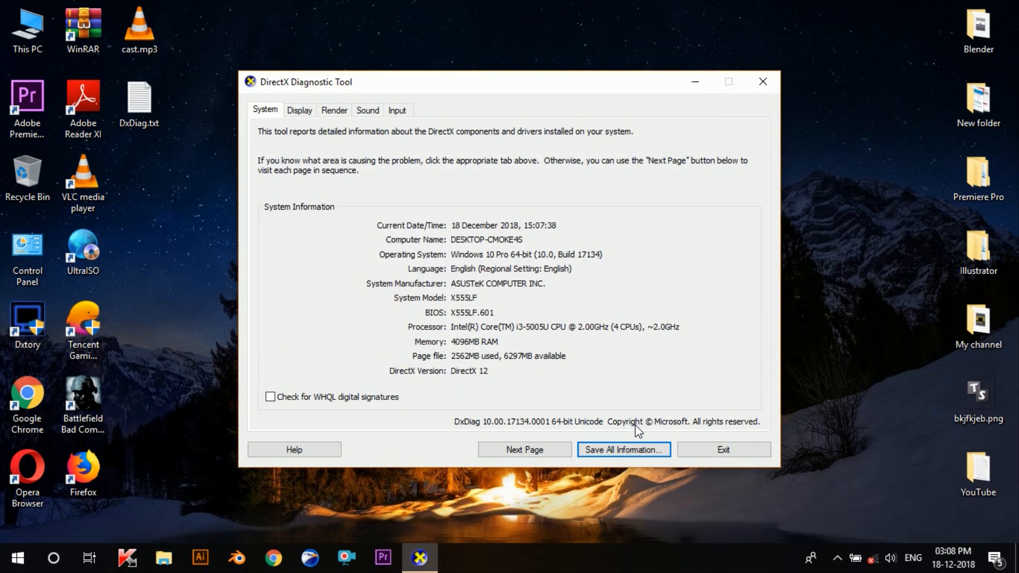
left_click(722, 449)
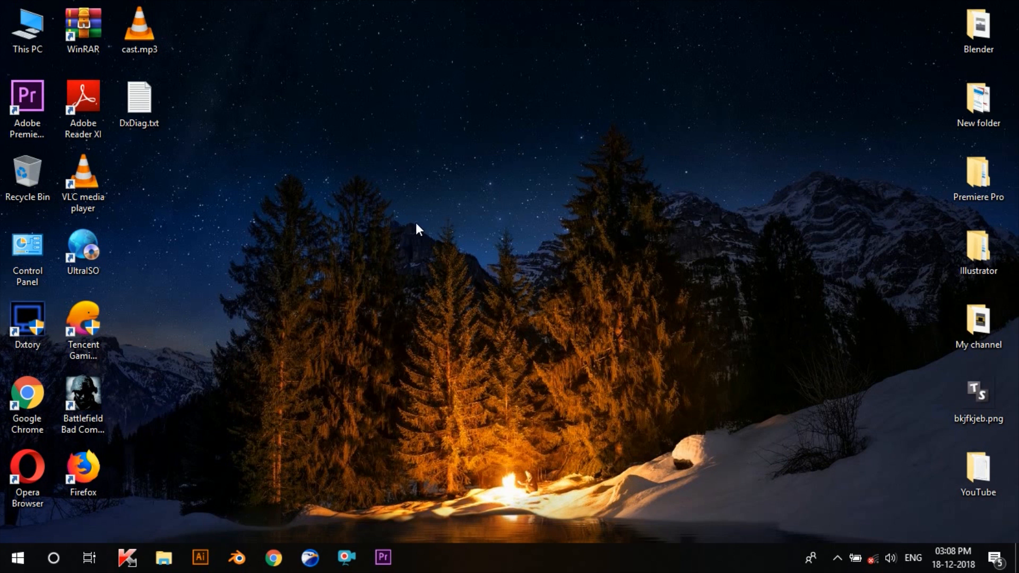
mouse_move(232, 131)
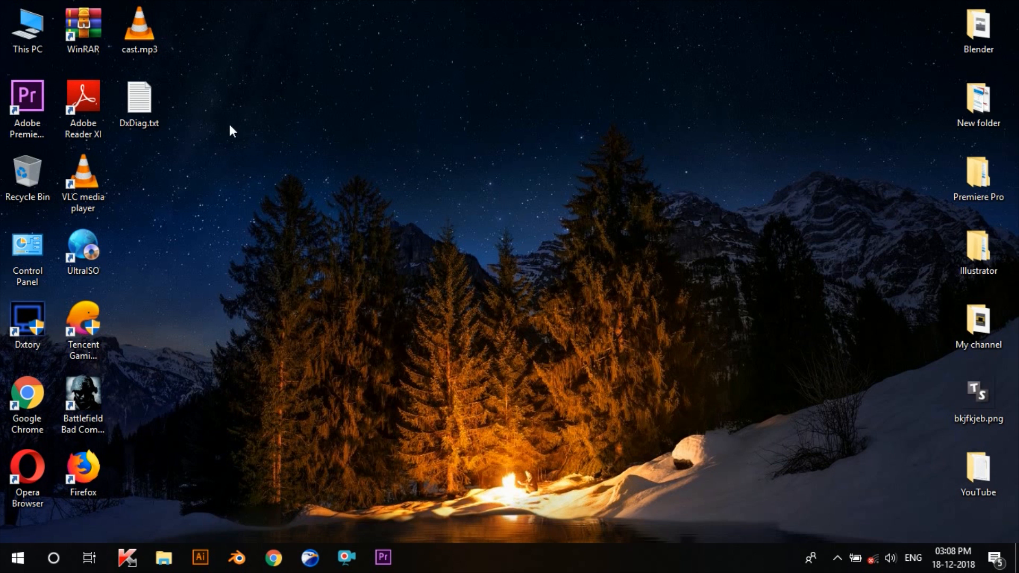
left_click(139, 102)
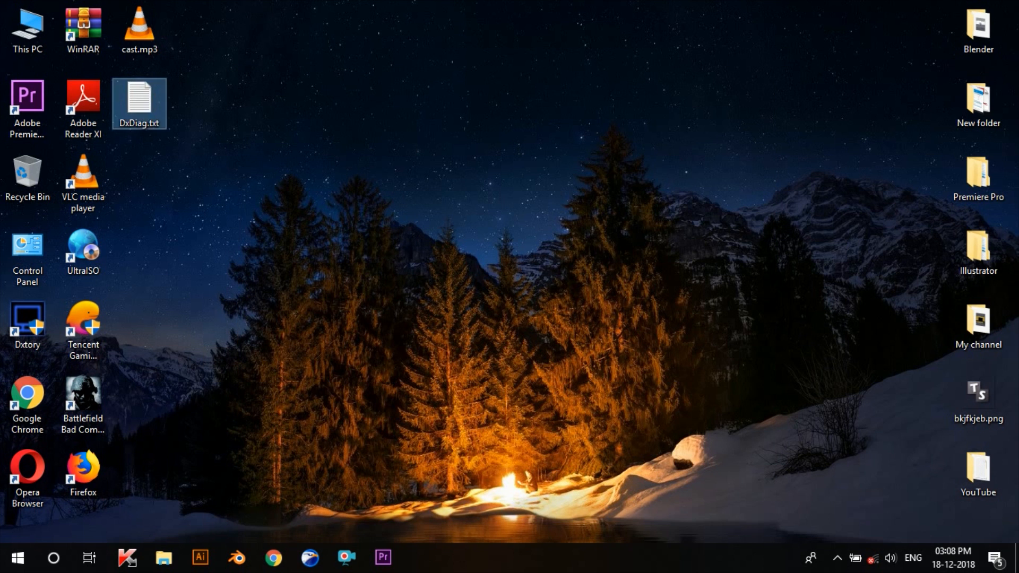
double_click(139, 102)
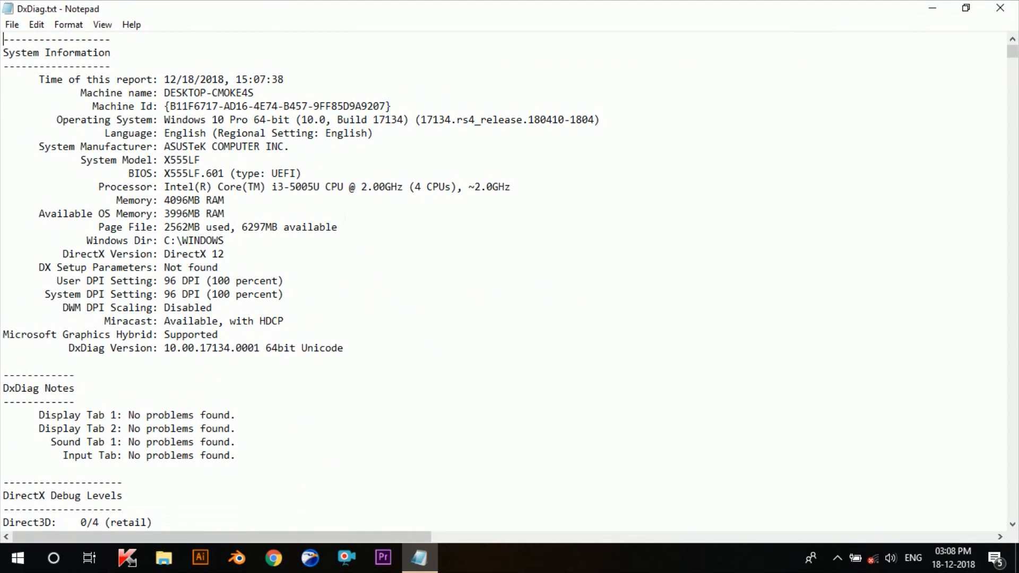
left_click_drag(104, 320, 224, 321)
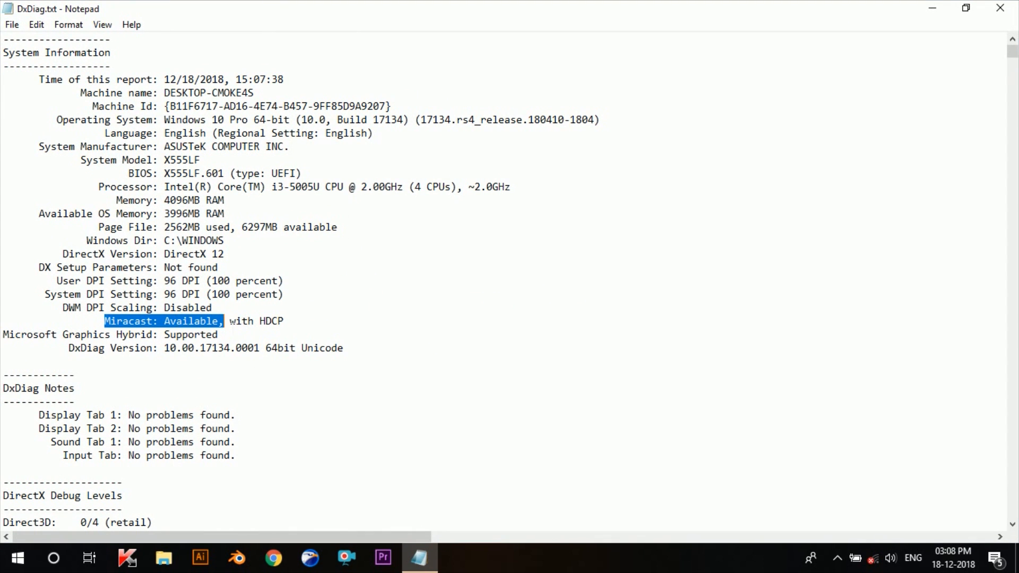
left_click_drag(221, 320, 283, 321)
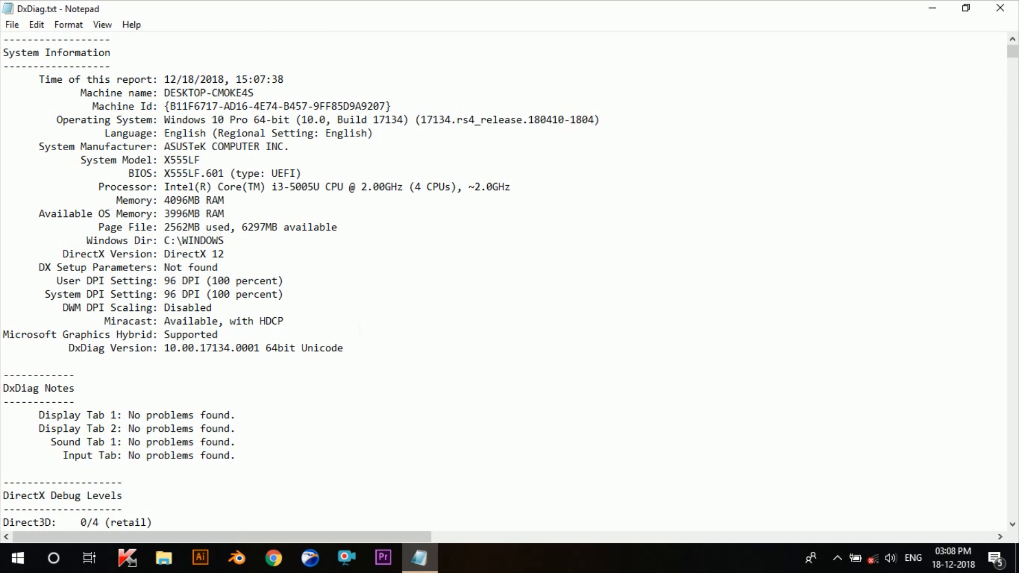
left_click(284, 320)
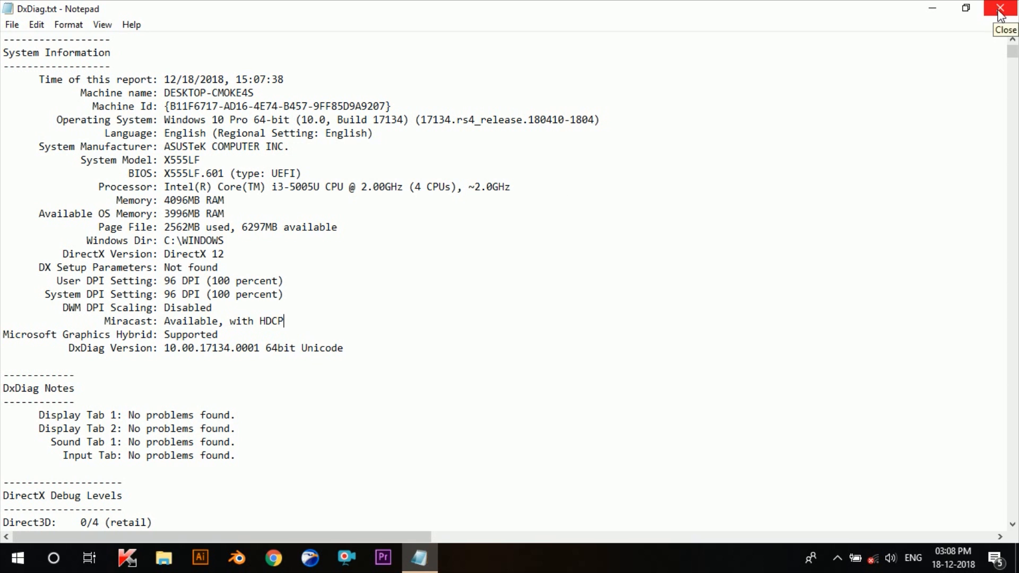
left_click(999, 8)
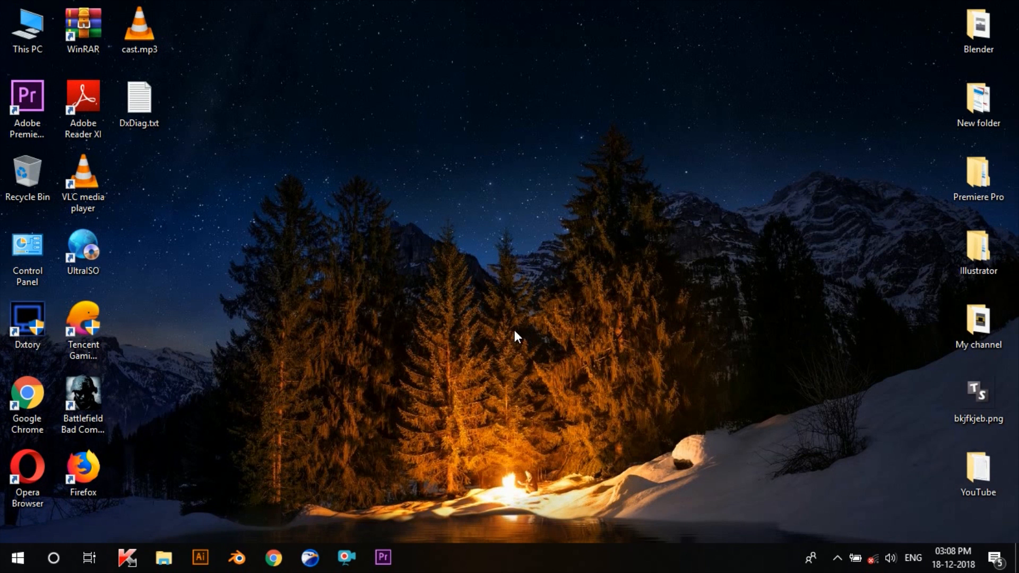
mouse_move(201, 443)
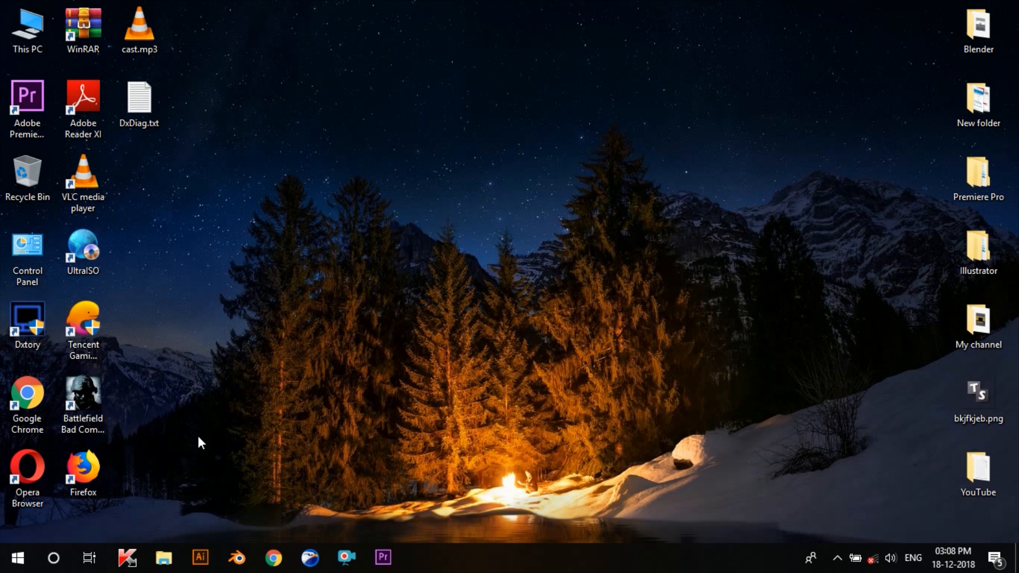
mouse_move(90, 529)
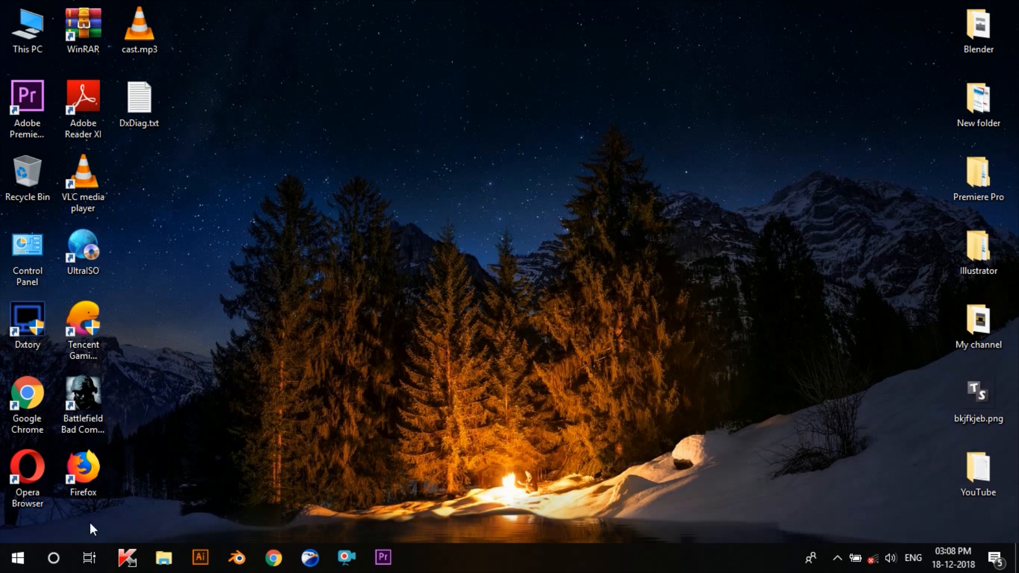
- Search 'connect', launch Connect, and close it after the Miracast-unsupported message
left_click(53, 558)
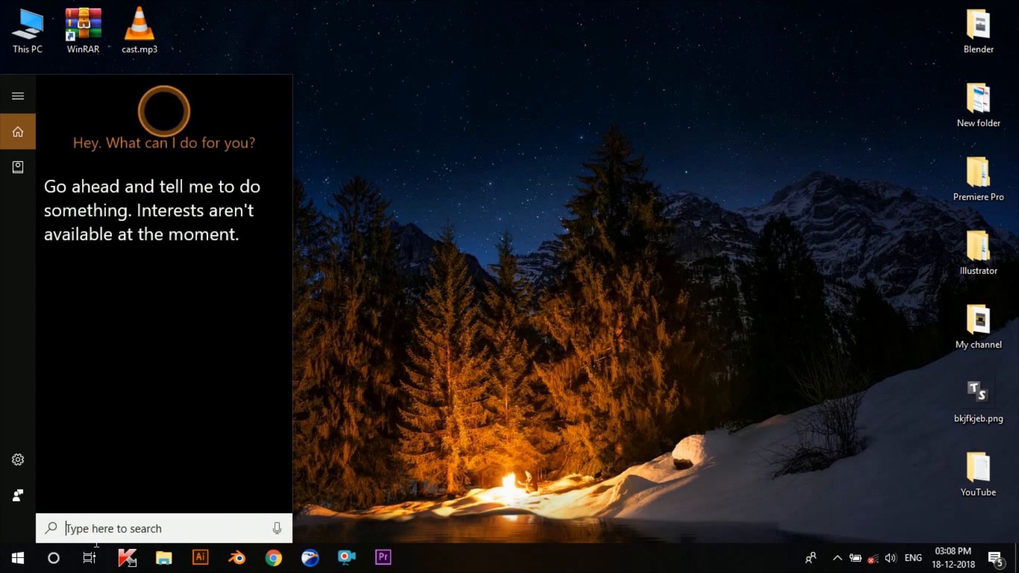
type("connect")
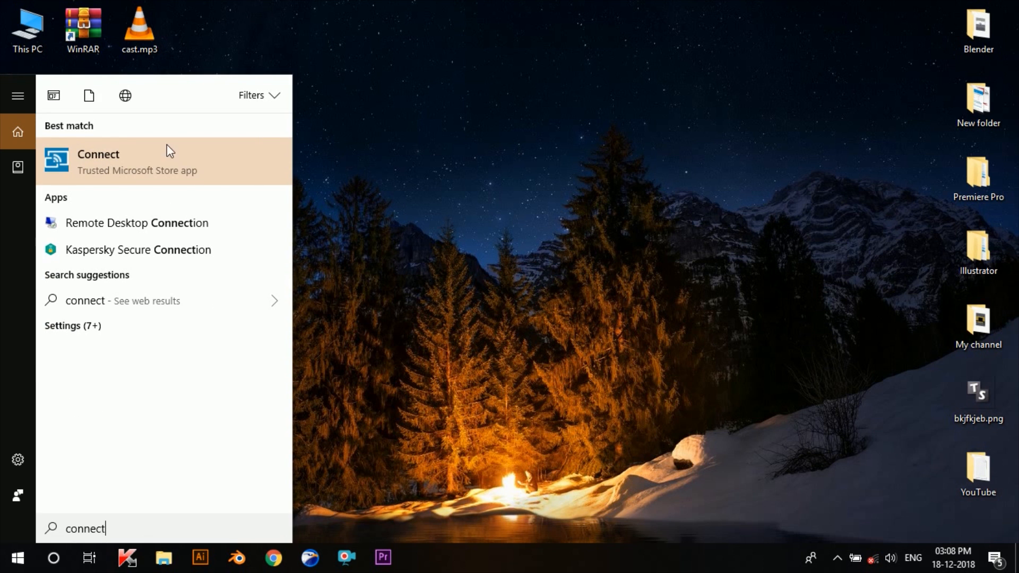
left_click(99, 161)
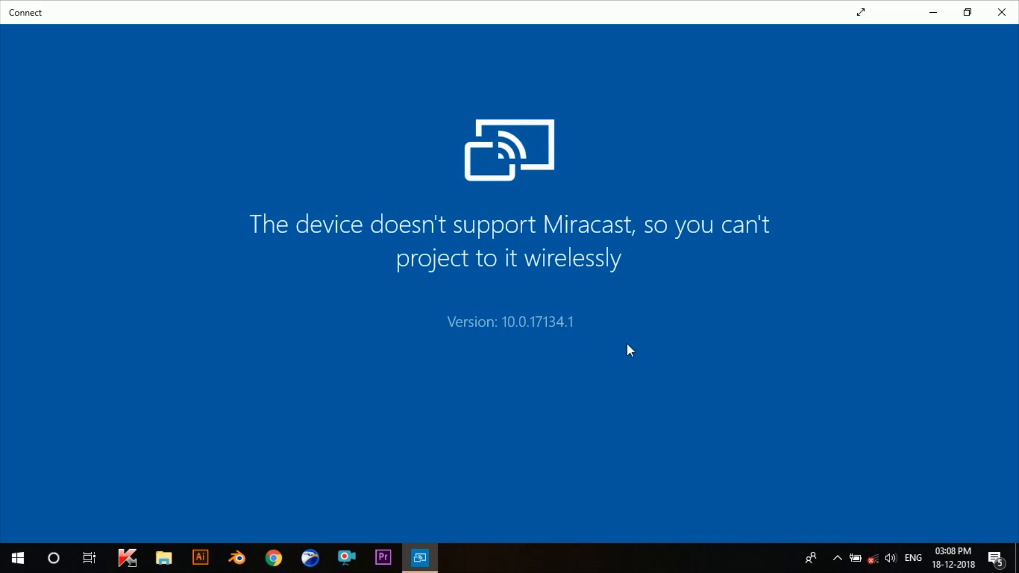
mouse_move(644, 371)
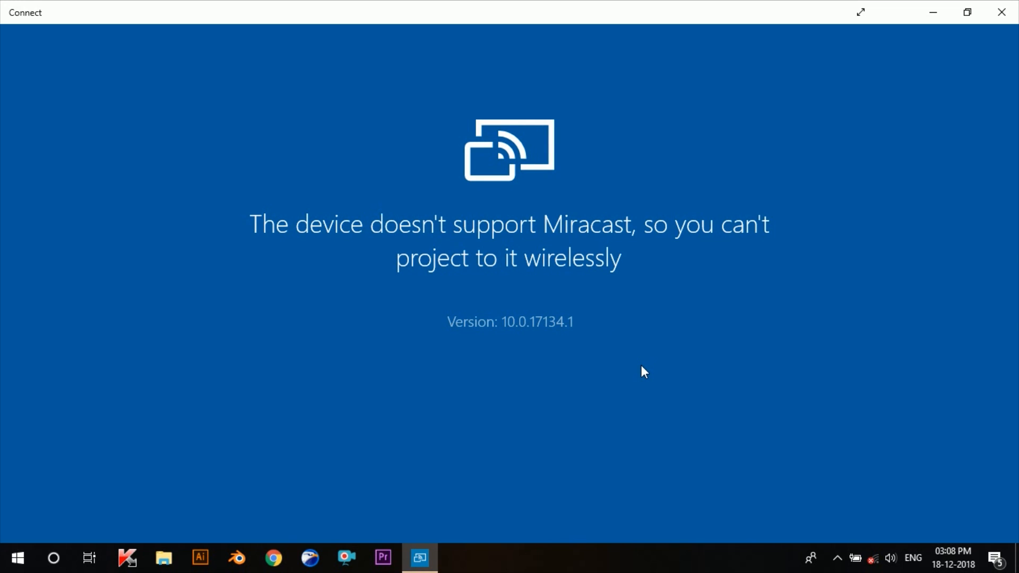
mouse_move(642, 397)
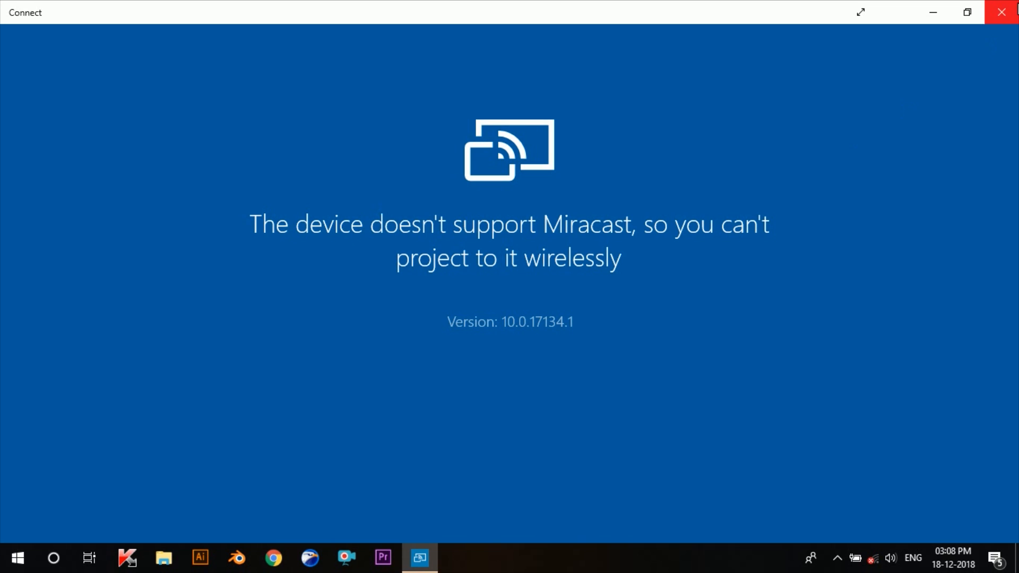
left_click(1001, 11)
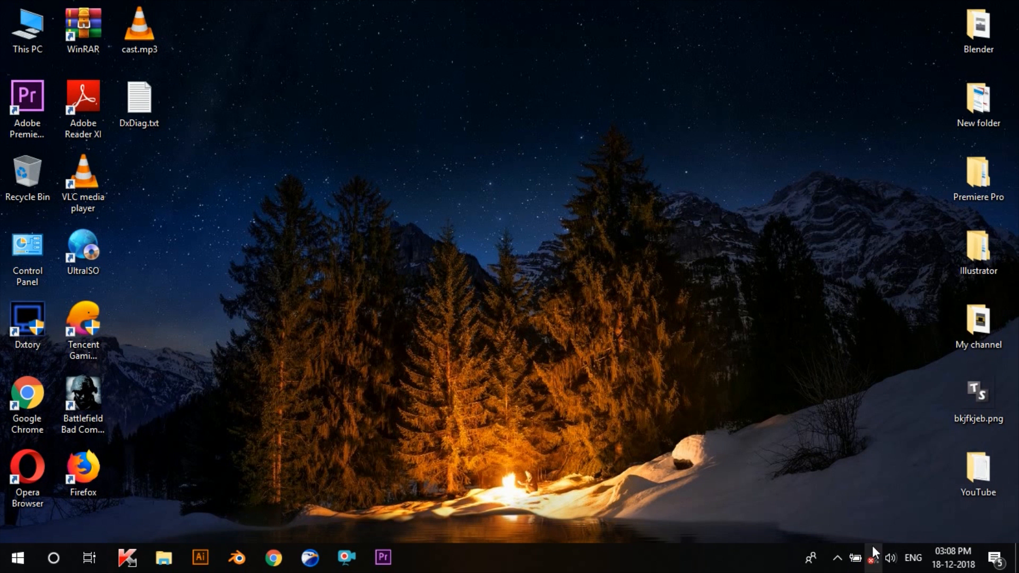
- Check the Wi-Fi network list, then relaunch Connect by searching 'conn'
left_click(874, 558)
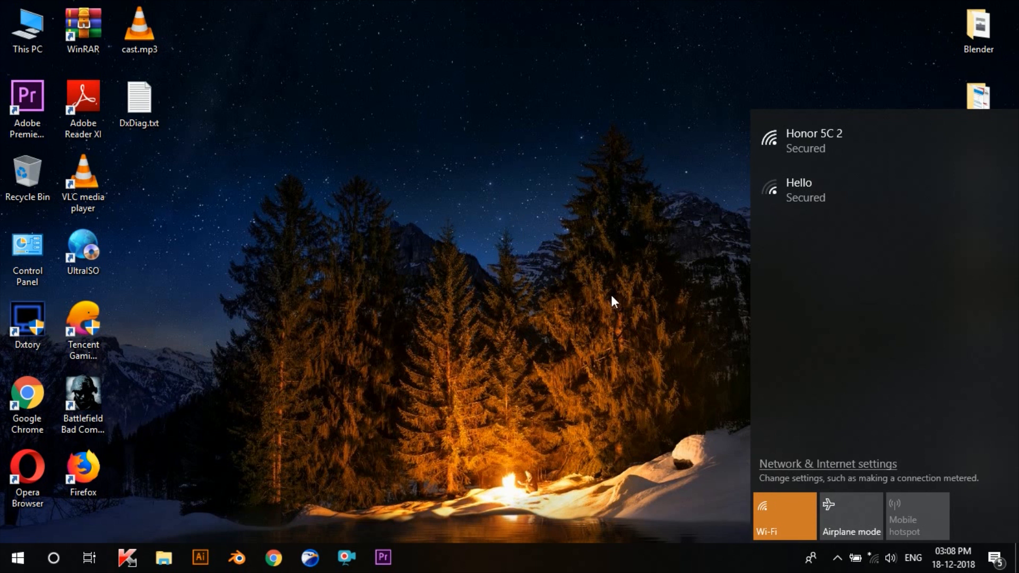
left_click(813, 140)
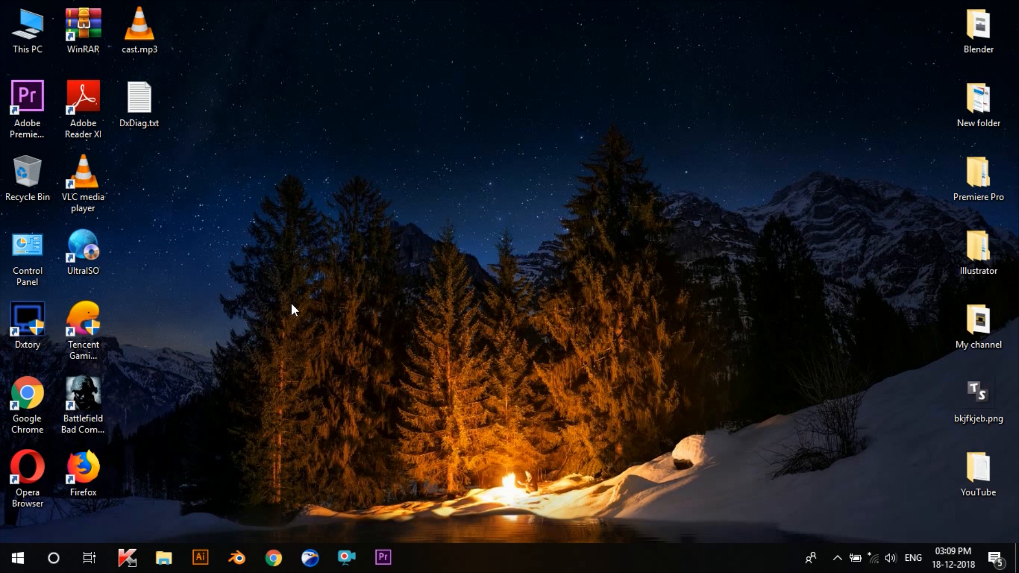
mouse_move(202, 423)
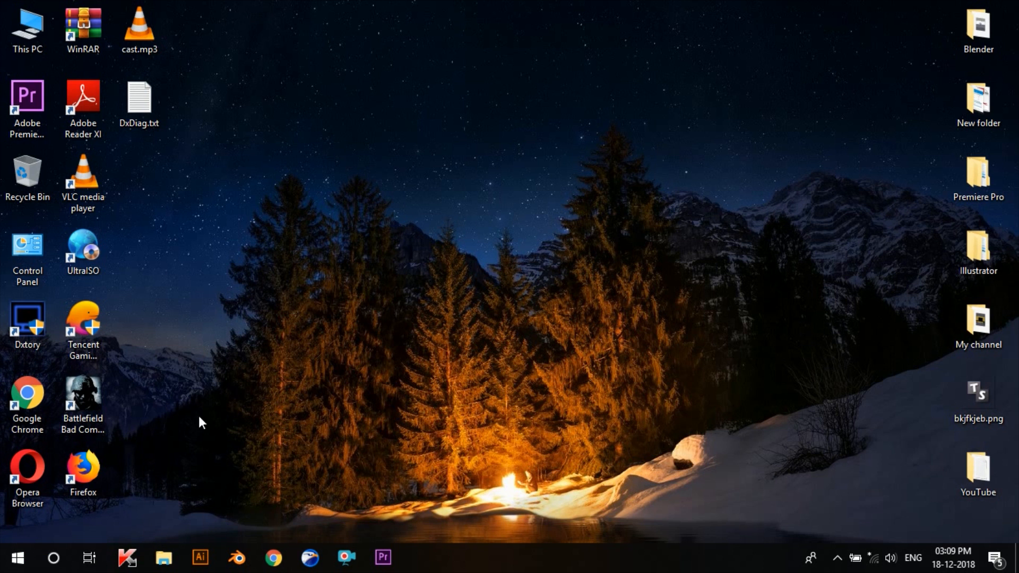
left_click(53, 557)
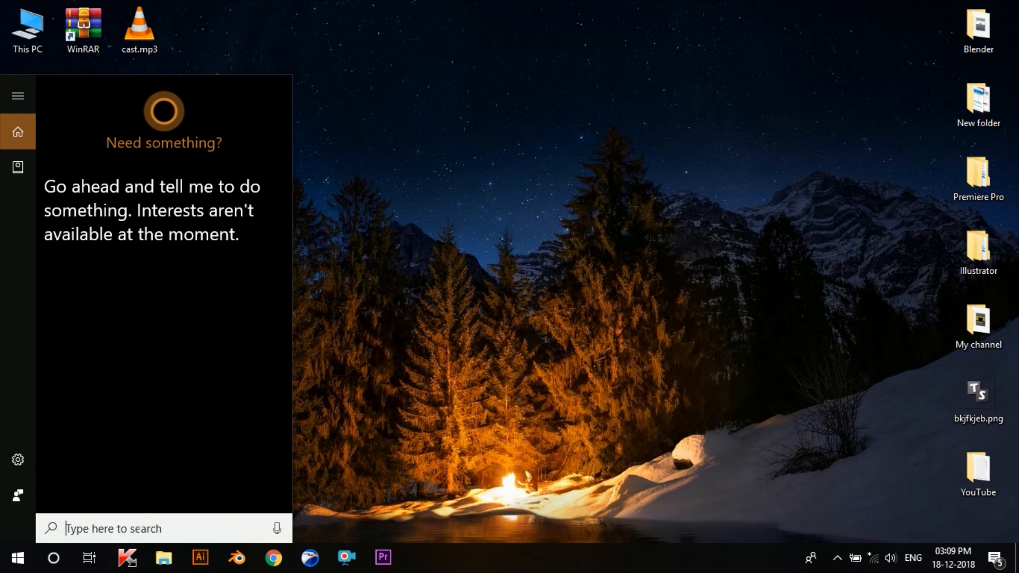
type("conn")
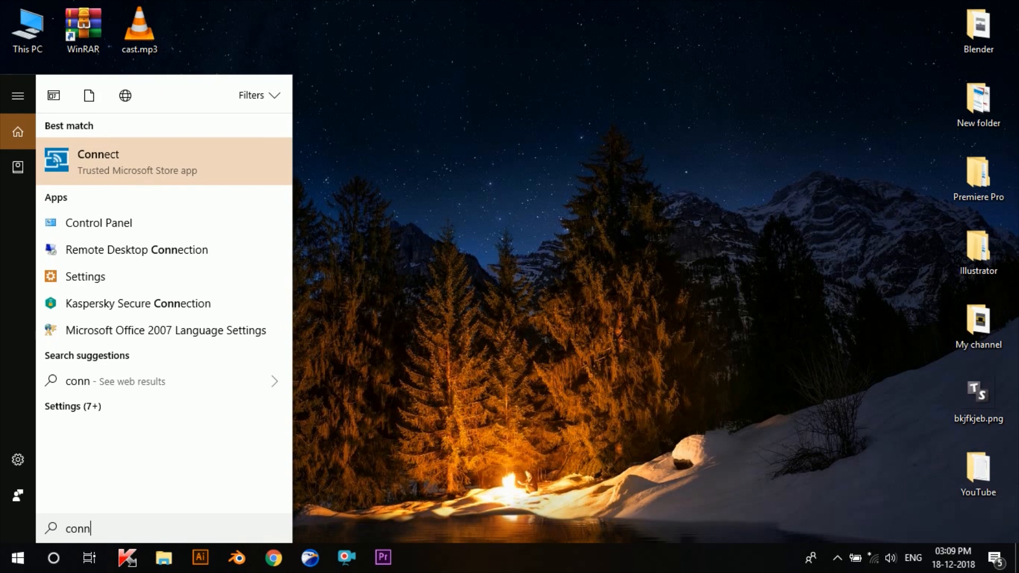
left_click(98, 162)
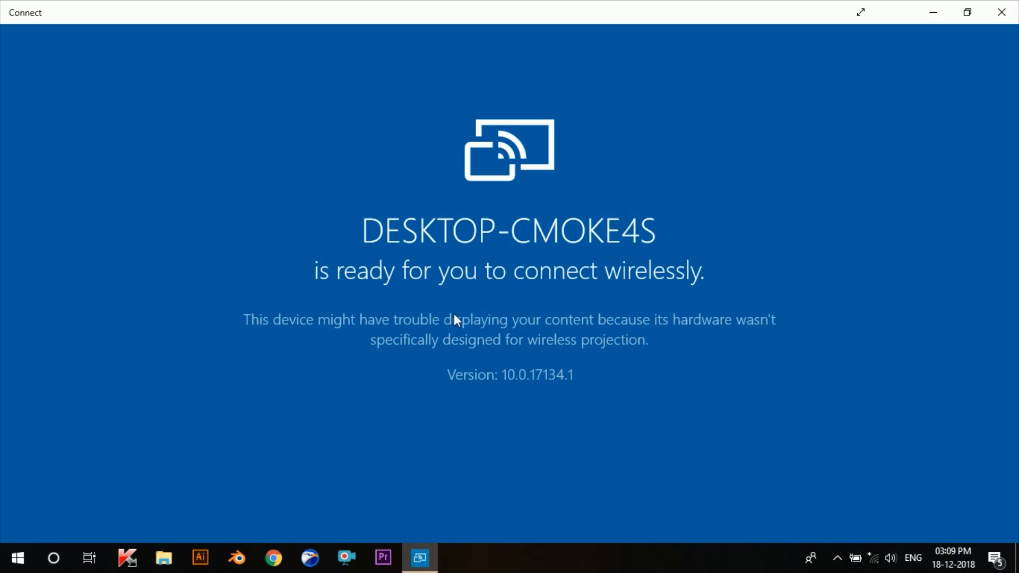
mouse_move(455, 321)
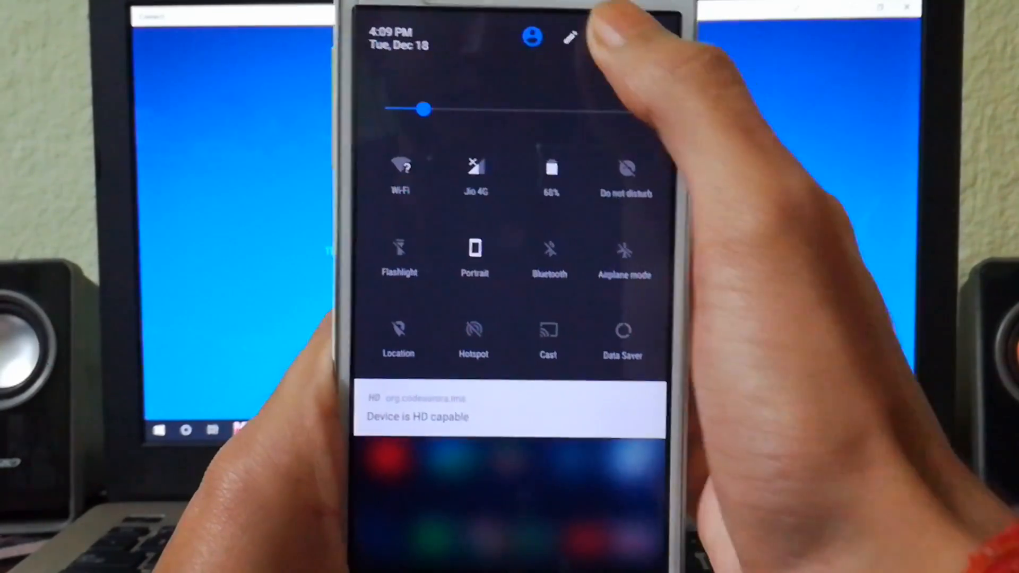
- Open the phone's Settings from quick settings, scroll down and open Display
left_click(570, 37)
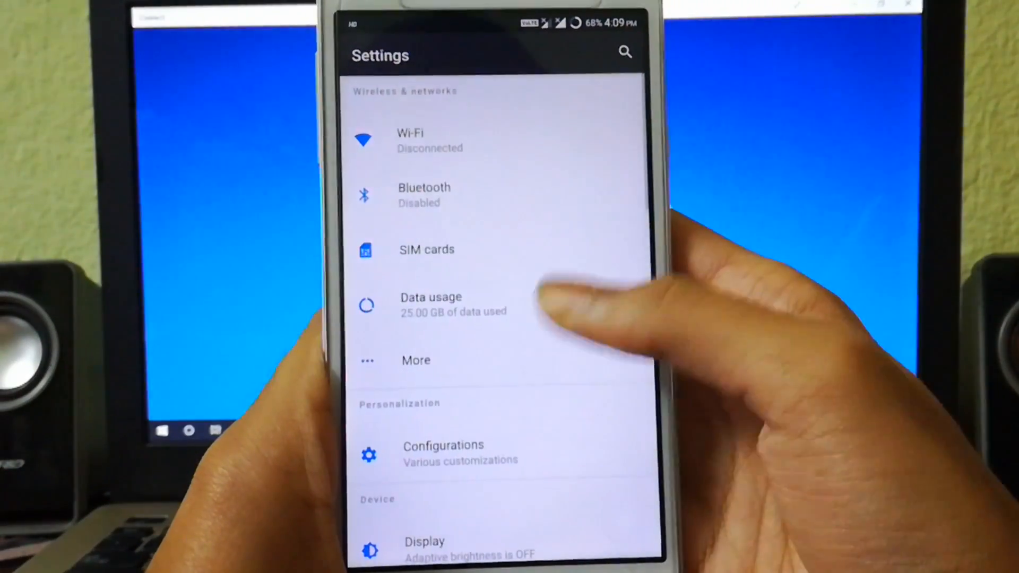
scroll("down", 3)
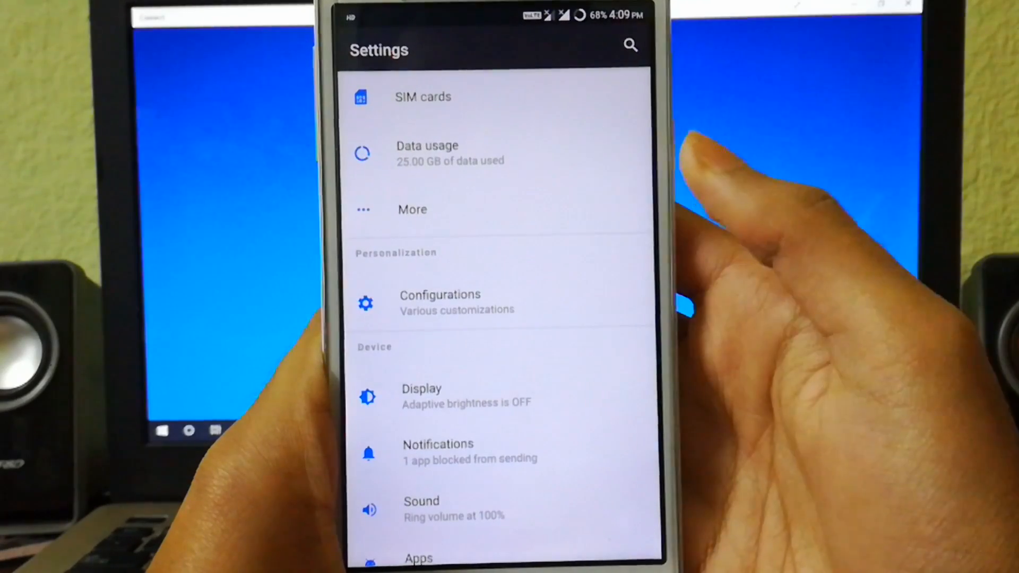
left_click(421, 389)
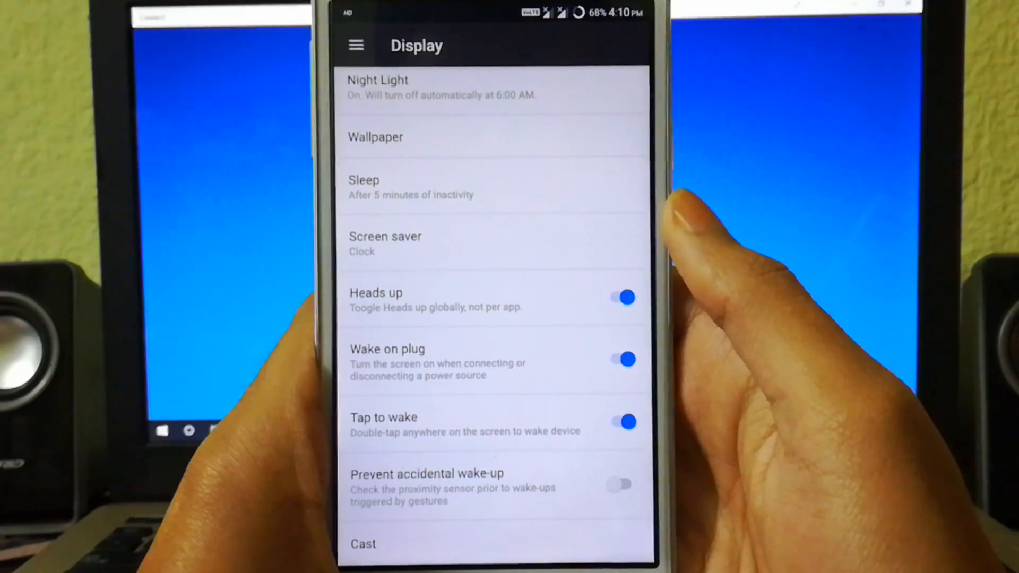
- In Cast, enable wireless display and connect the phone to DESKTOP-CMOKE4S
left_click(362, 544)
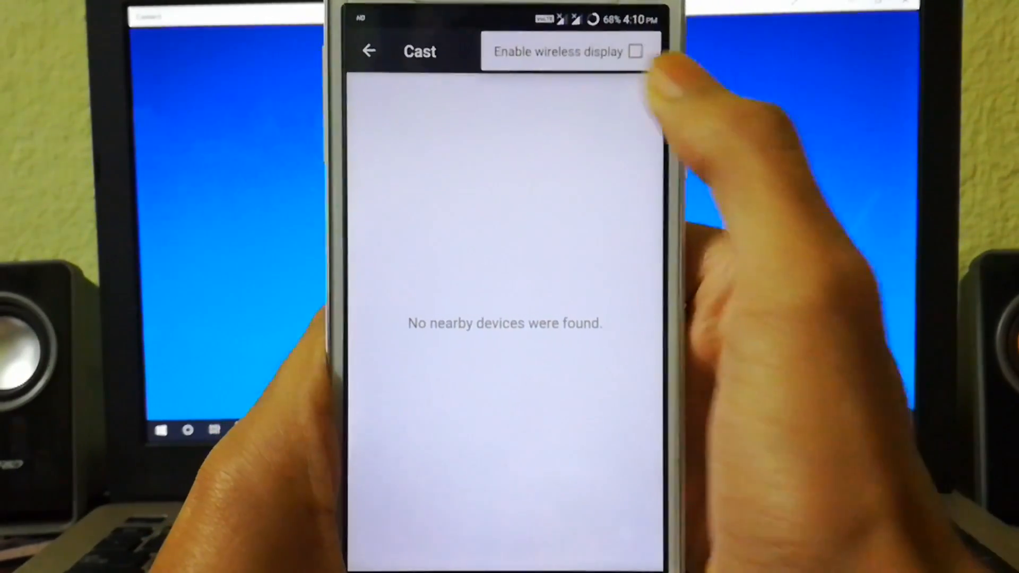
left_click(636, 52)
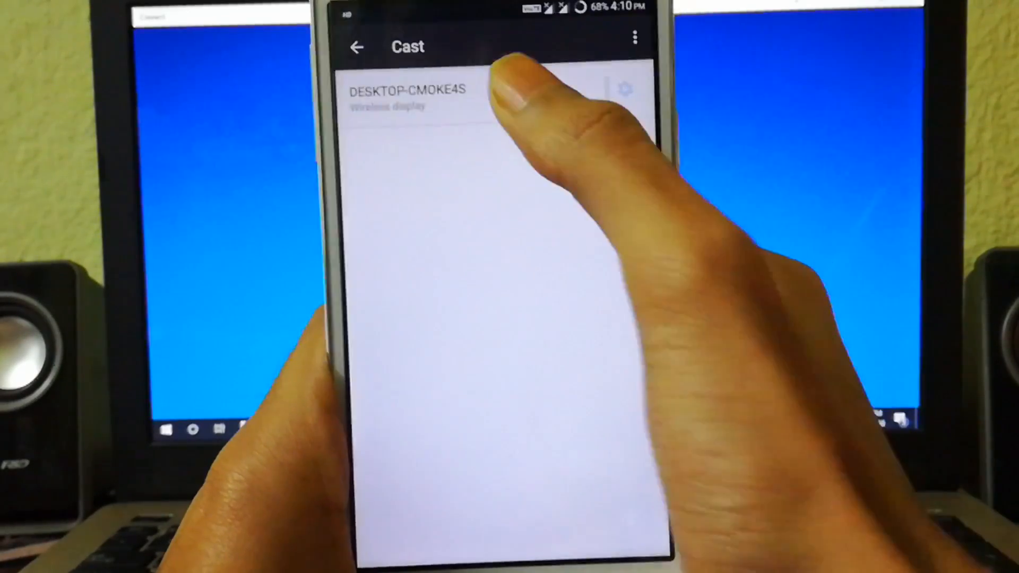
left_click(406, 98)
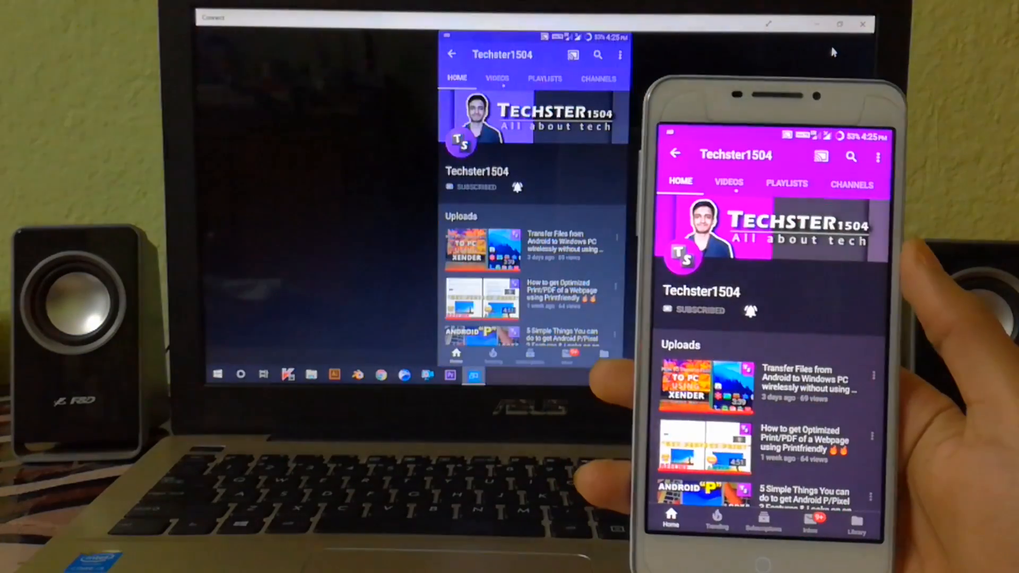
scroll("down", 3)
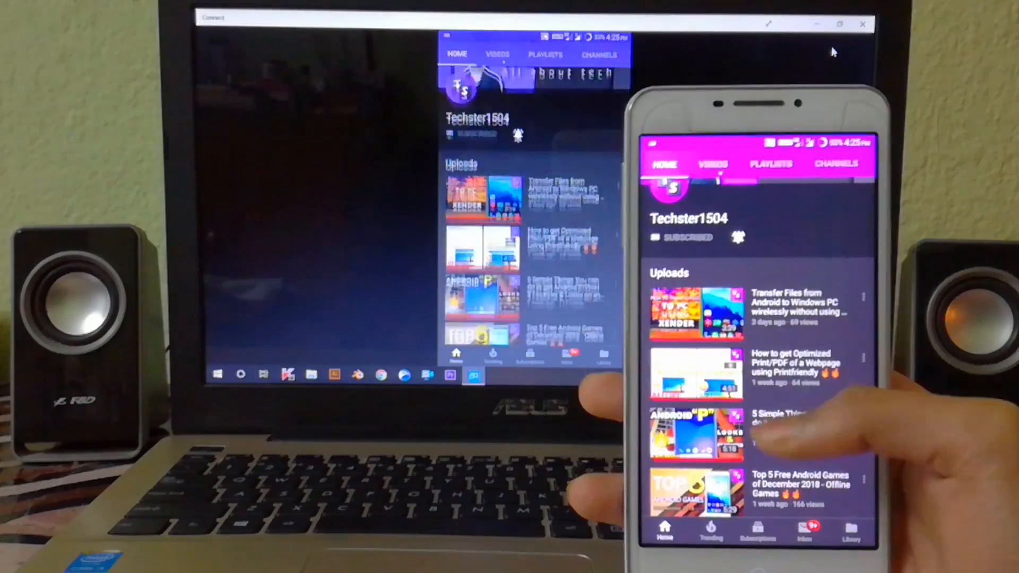